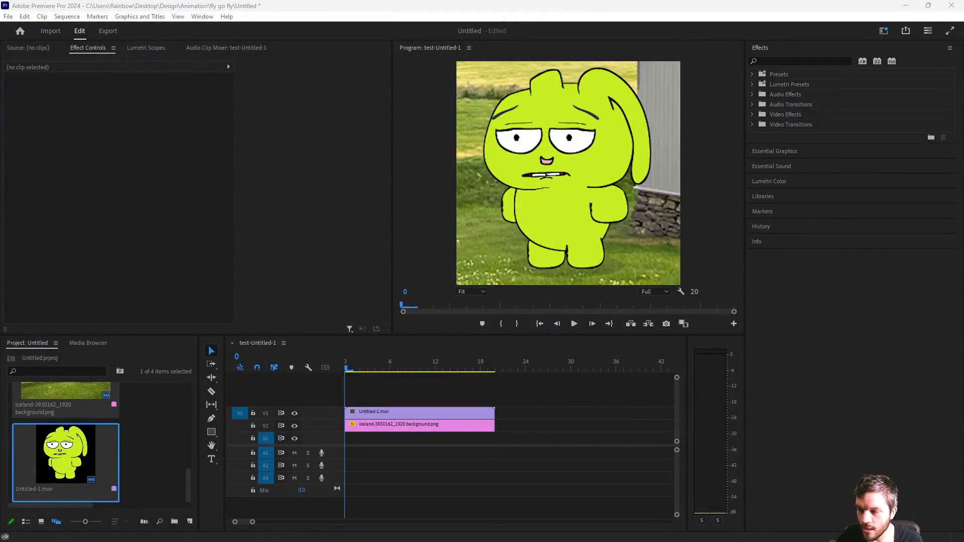
Open the Export Media settings for the test-Untitled-1 sequence via File > Export > Media.
{"action": "left_click", "coordinate": [366, 367]}
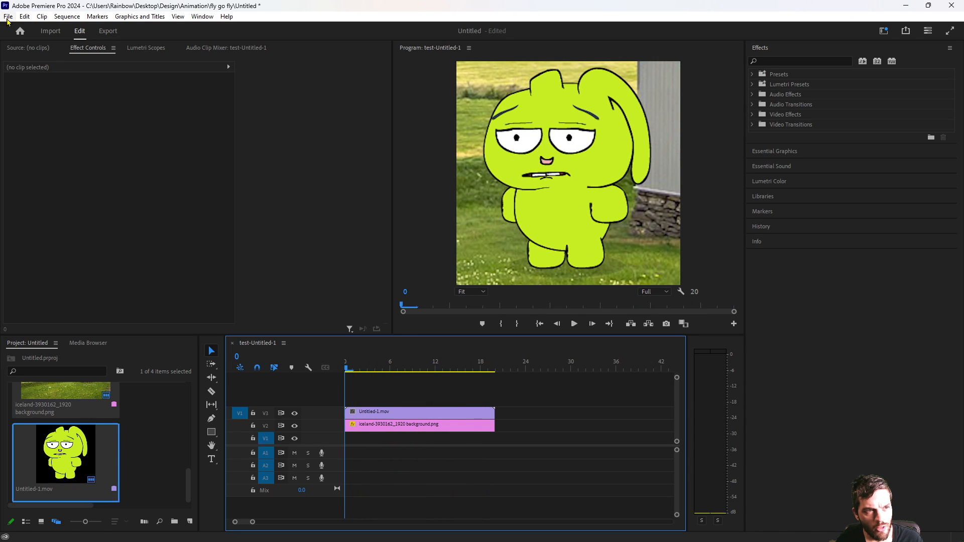
{"action": "left_click", "coordinate": [8, 16]}
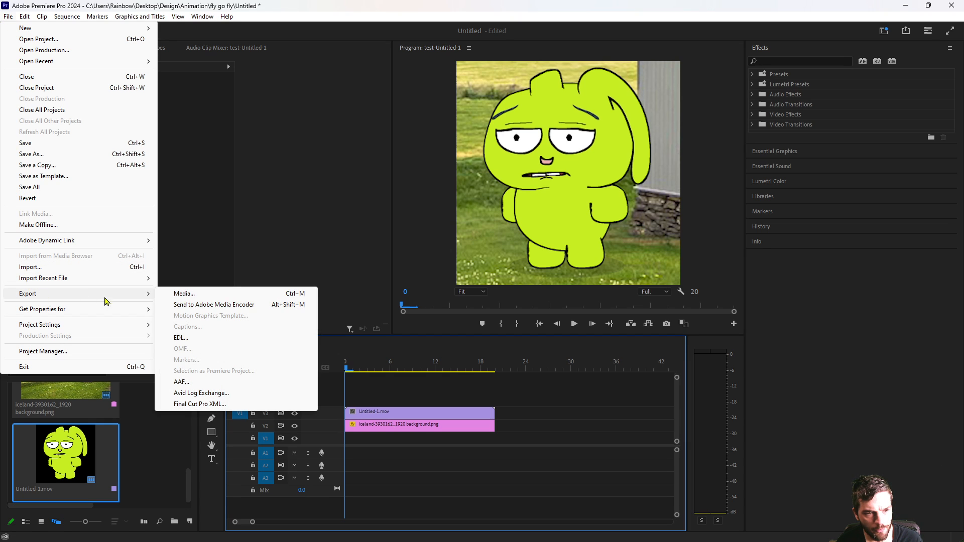
{"action": "mouse_move", "coordinate": [184, 294]}
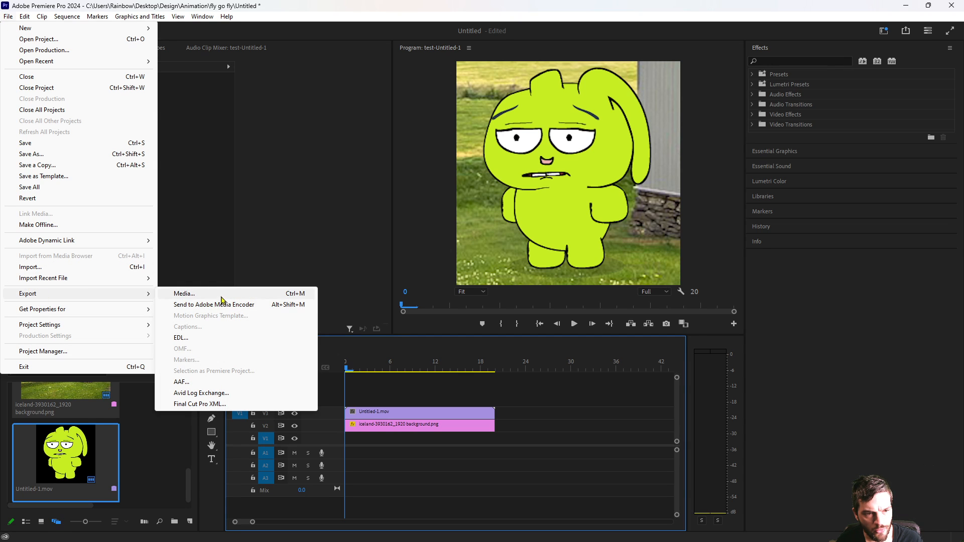
{"action": "left_click", "coordinate": [184, 293]}
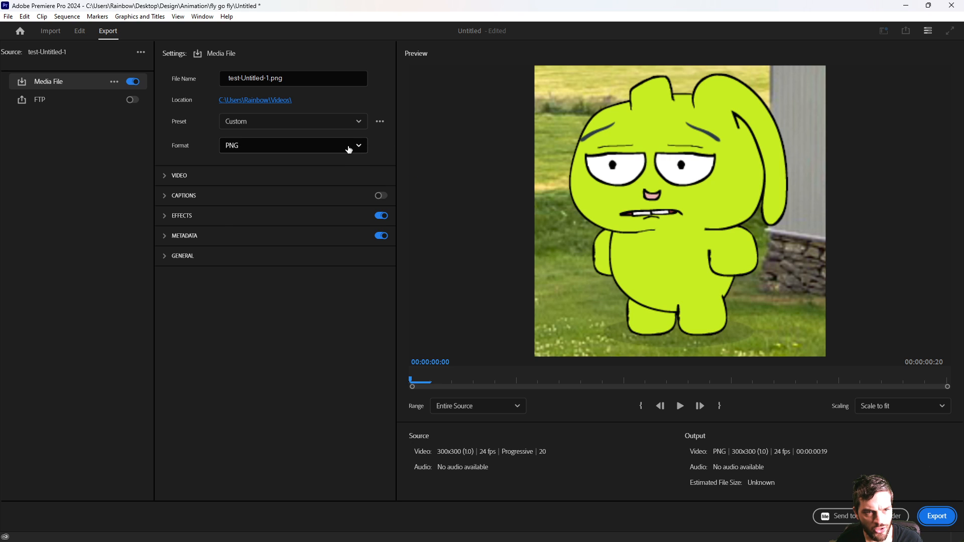
Set the export format to PNG and bring up the save-location window.
{"action": "left_click", "coordinate": [292, 146]}
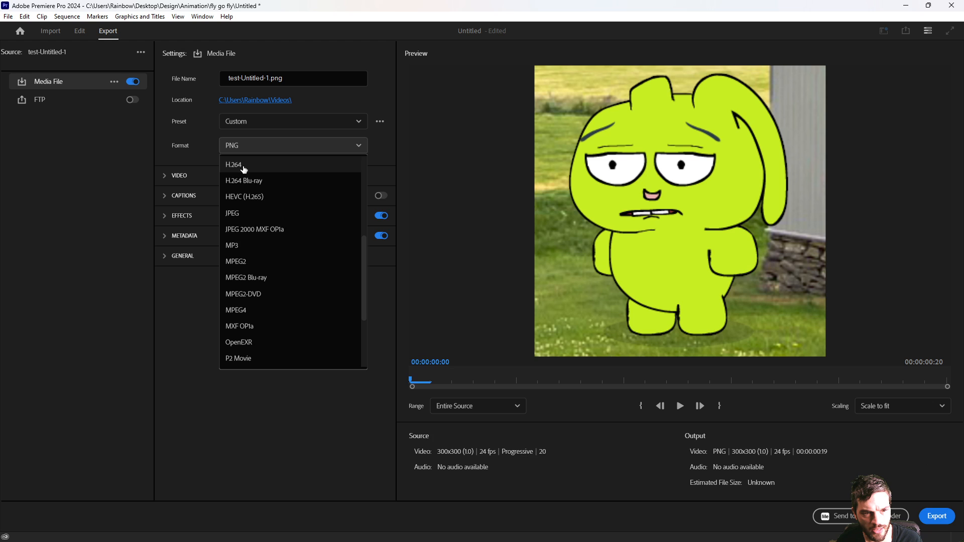
{"action": "scroll", "scroll_direction": "down", "scroll_amount": 3}
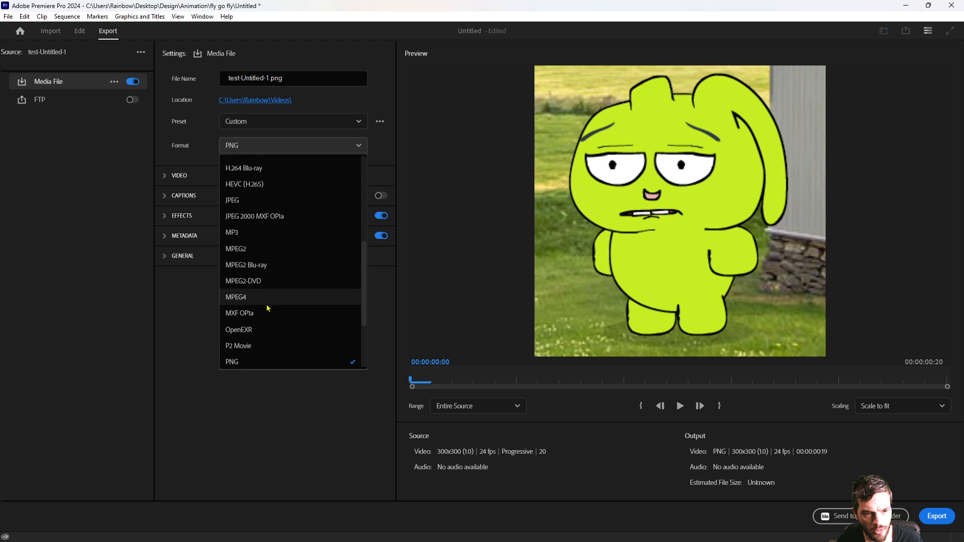
{"action": "left_click", "coordinate": [232, 361]}
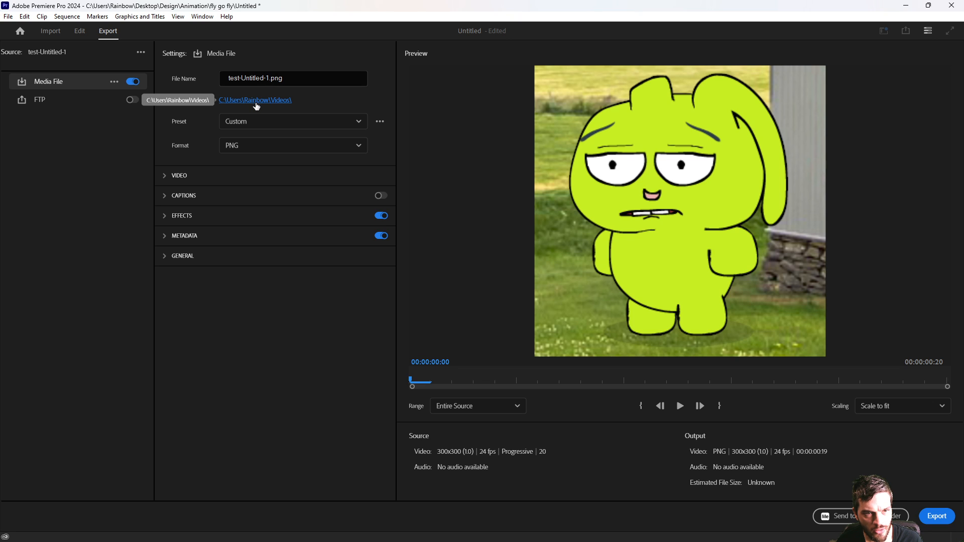
{"action": "left_click", "coordinate": [255, 100]}
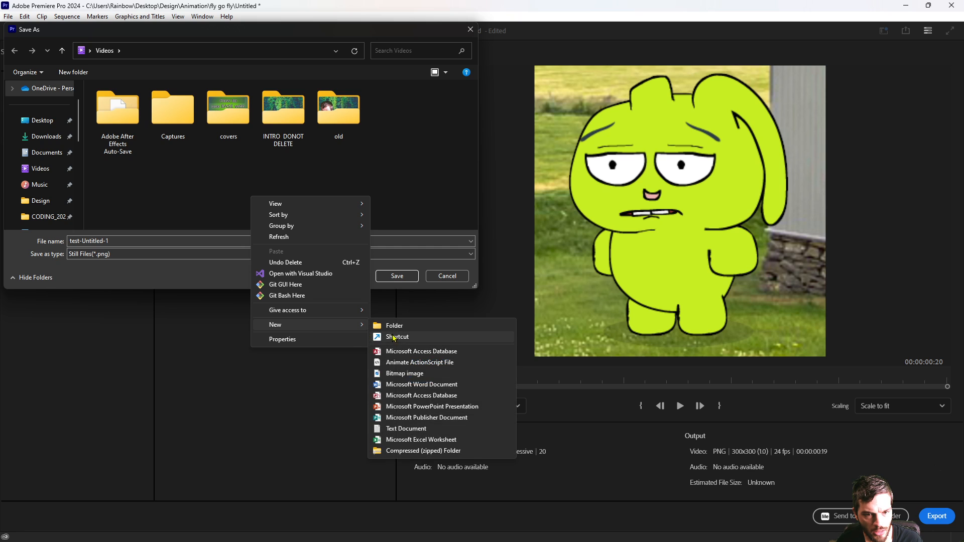
Create a new 'png' folder inside Videos and save it as the export location.
{"action": "left_click", "coordinate": [394, 326]}
{"action": "type", "text": "png"}
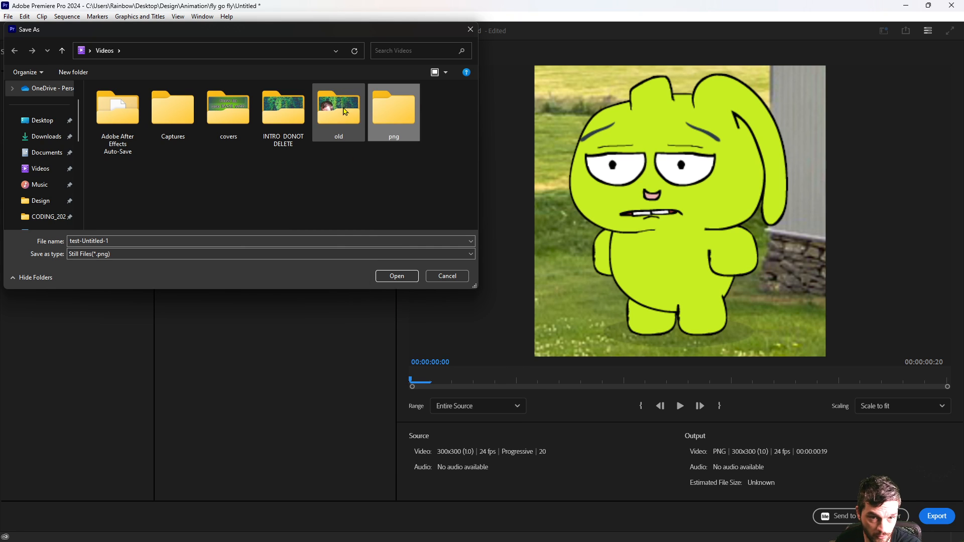
{"action": "double_click", "coordinate": [393, 107]}
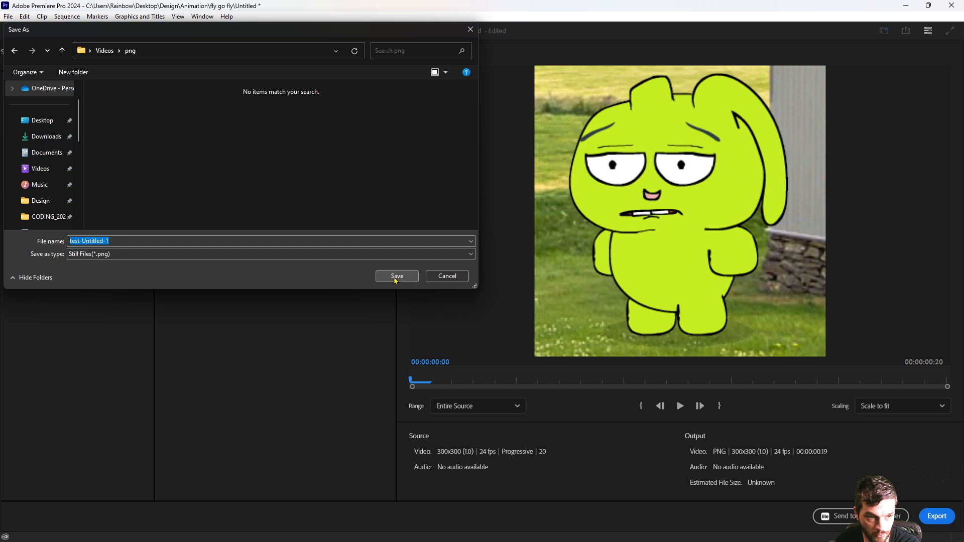
{"action": "left_click", "coordinate": [397, 275]}
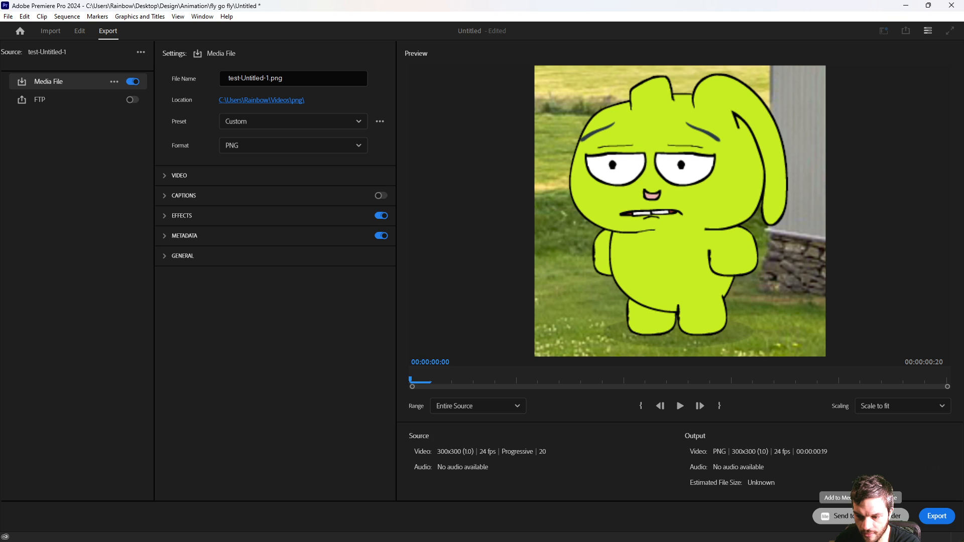
Queue the export in Media Encoder, render the 20 PNG frames, and open the png folder.
{"action": "left_click", "coordinate": [79, 30]}
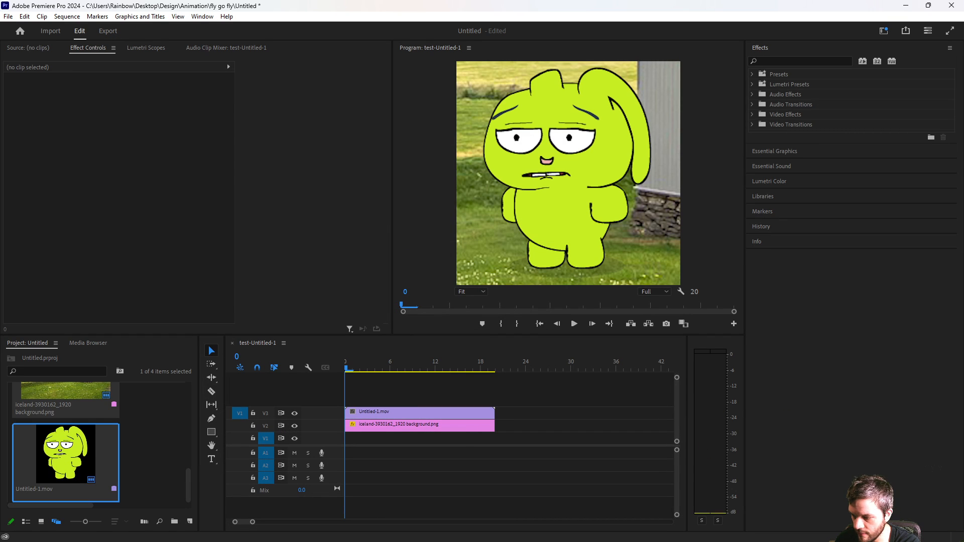
{"action": "left_click", "coordinate": [107, 30]}
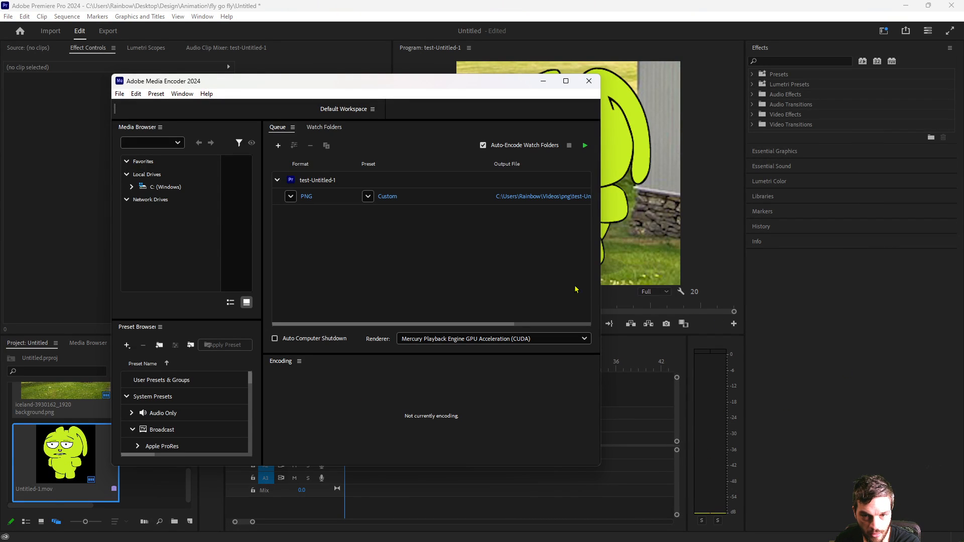
{"action": "left_click", "coordinate": [584, 145]}
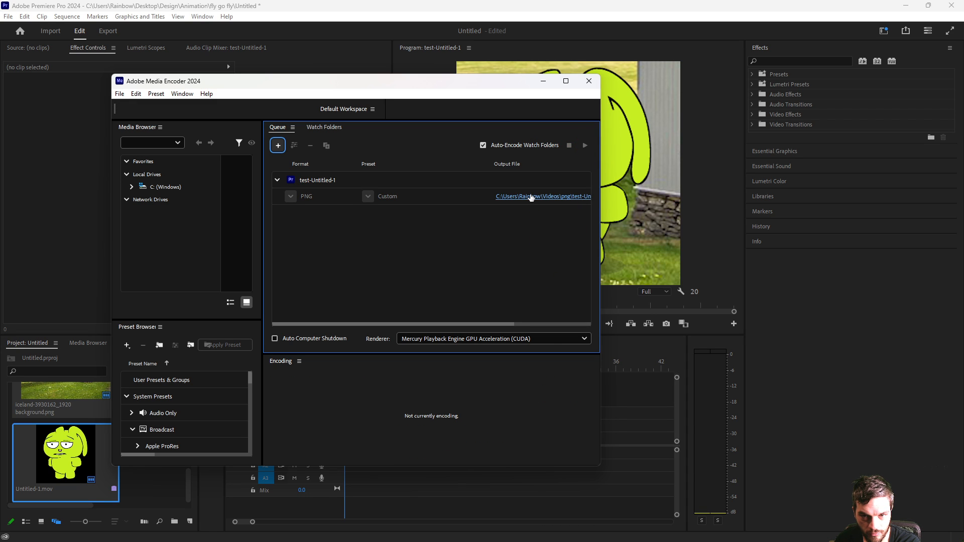
{"action": "left_click", "coordinate": [542, 197]}
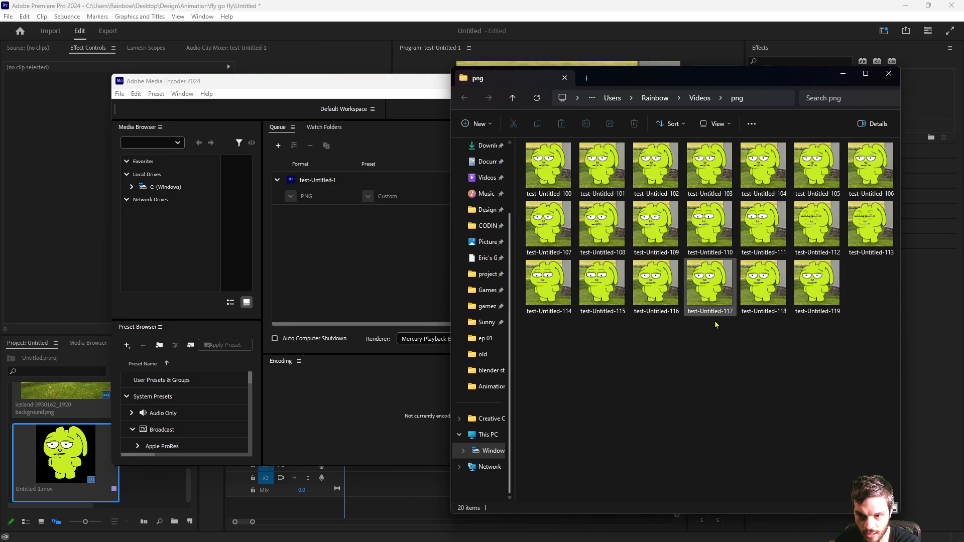